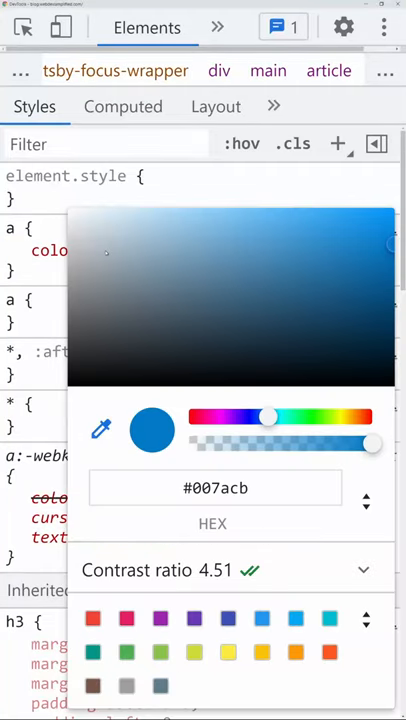
mouse_move(248, 316)
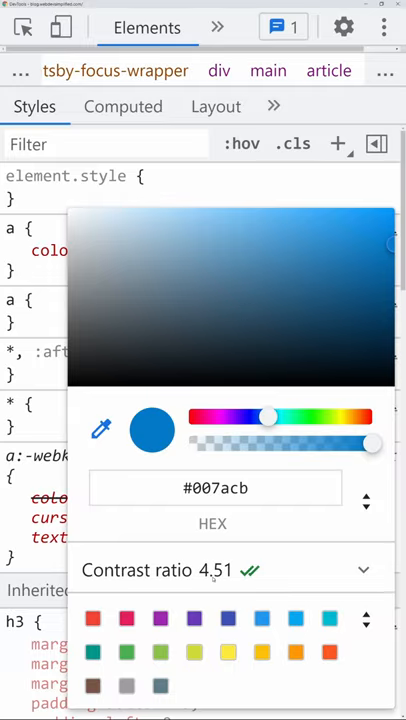
Step: Expand the contrast-ratio details and try a text colour against the AA 3.0 and AAA 4.5 bands
click(364, 568)
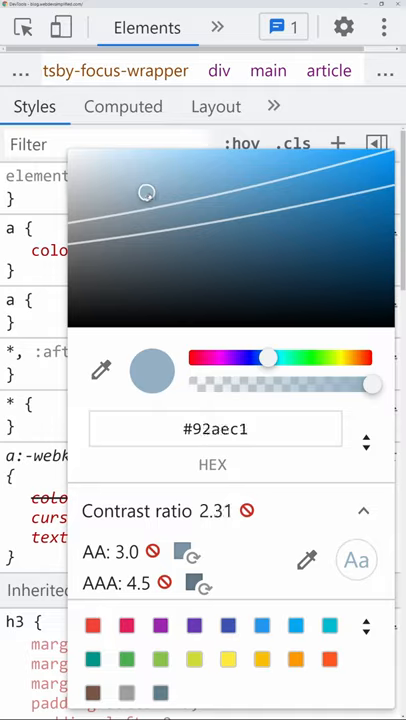
drag(148, 192, 148, 180)
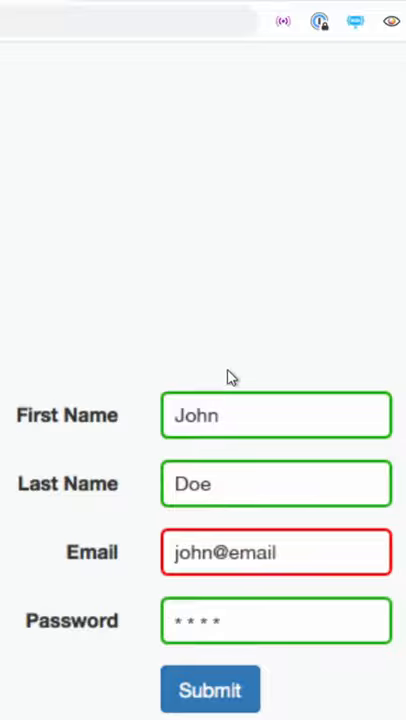
Step: Apply the Tritanomaly (Blue) simulation to the form page via the extension popup
click(392, 20)
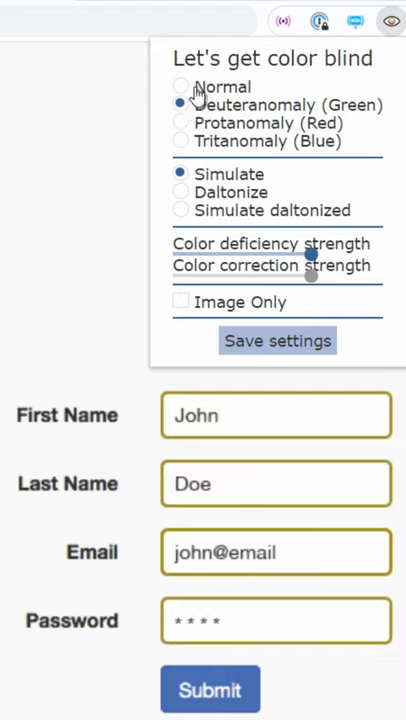
mouse_move(276, 280)
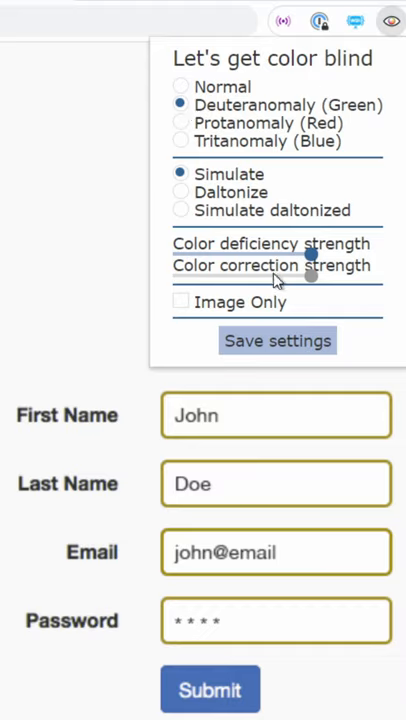
mouse_move(240, 136)
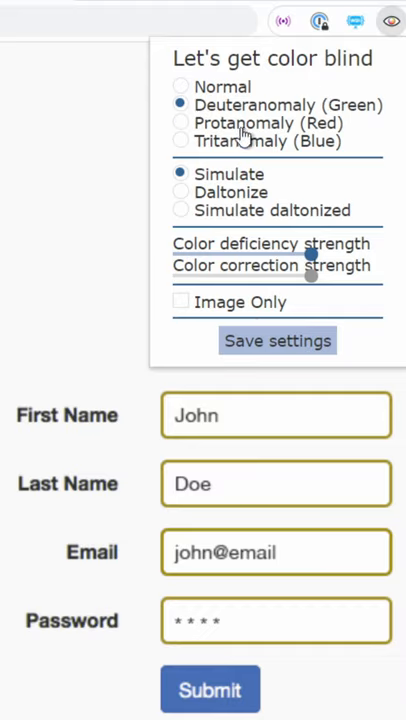
click(180, 140)
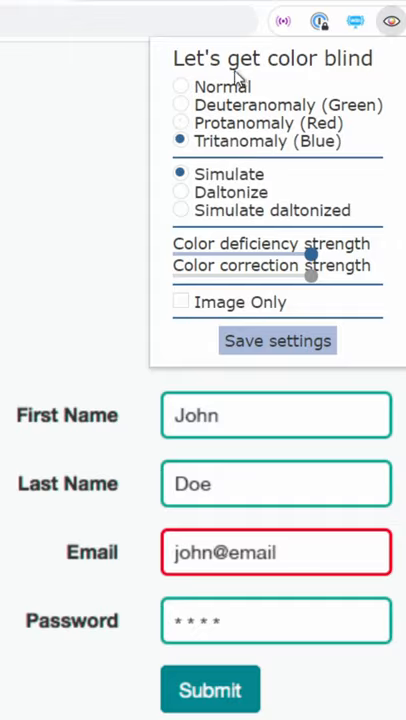